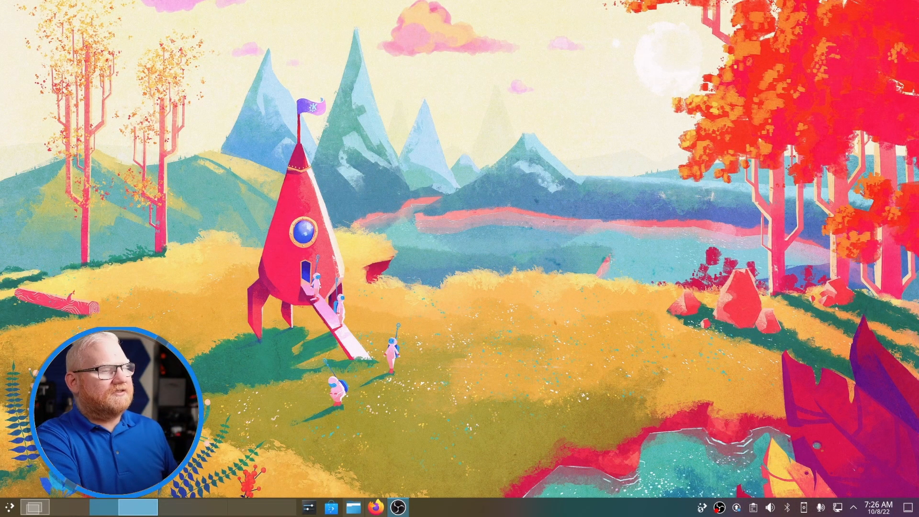
- Launch the Notifications settings page from the launcher search for 'not'
type("not")
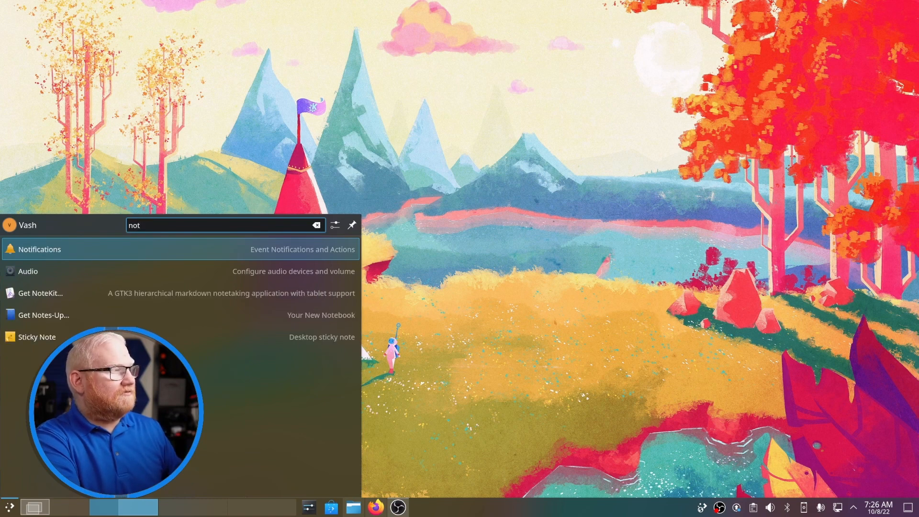
left_click(39, 249)
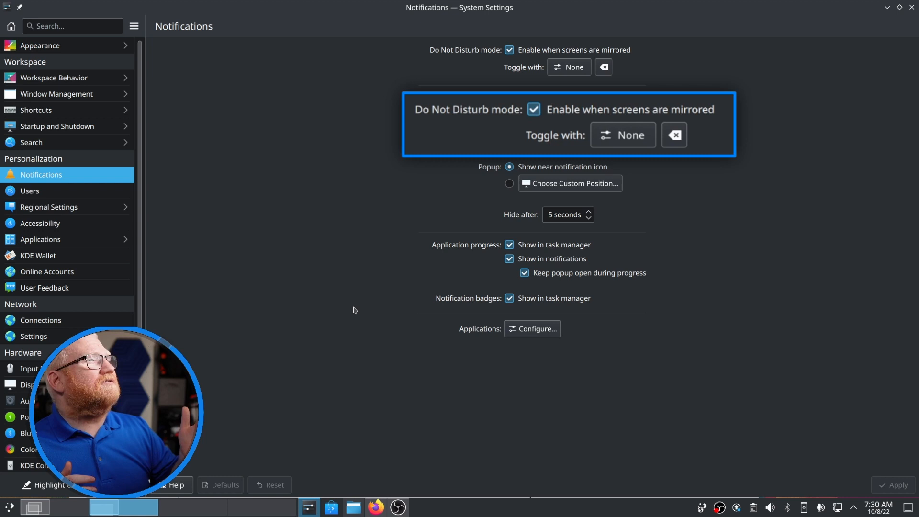
left_click(623, 135)
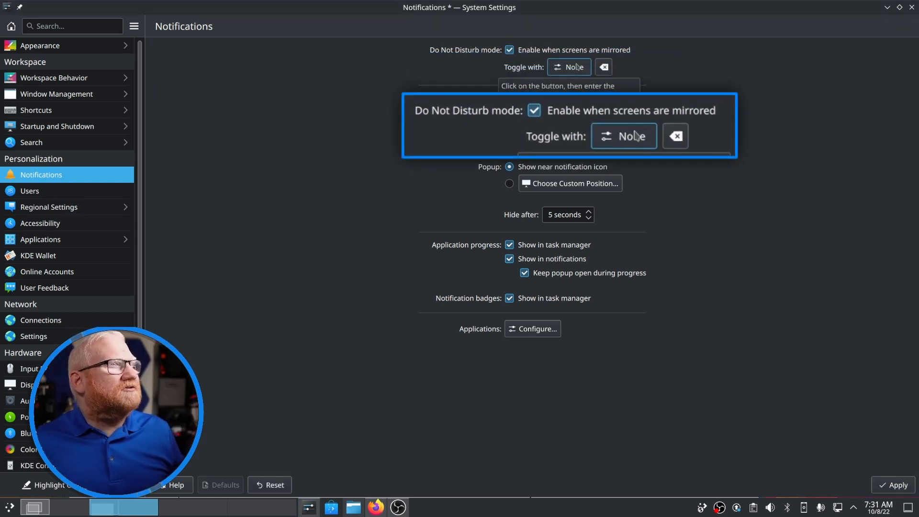
left_click(623, 135)
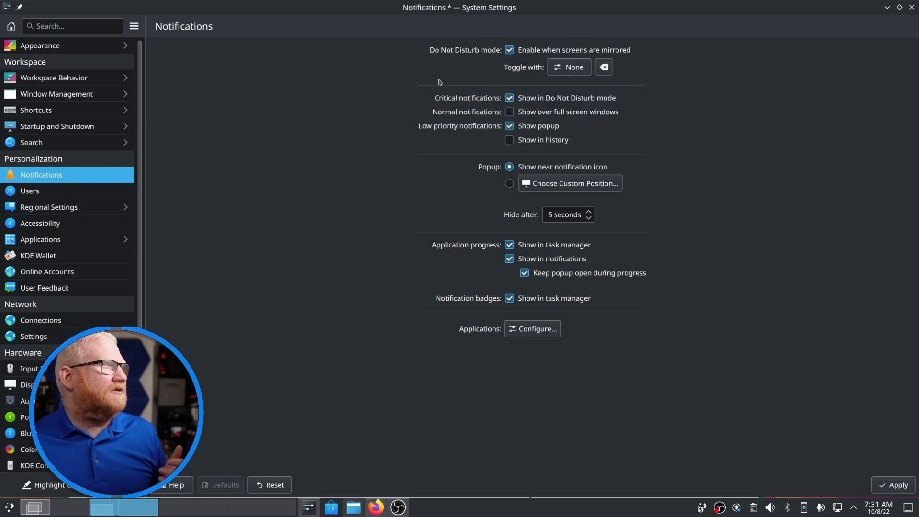
mouse_move(737, 199)
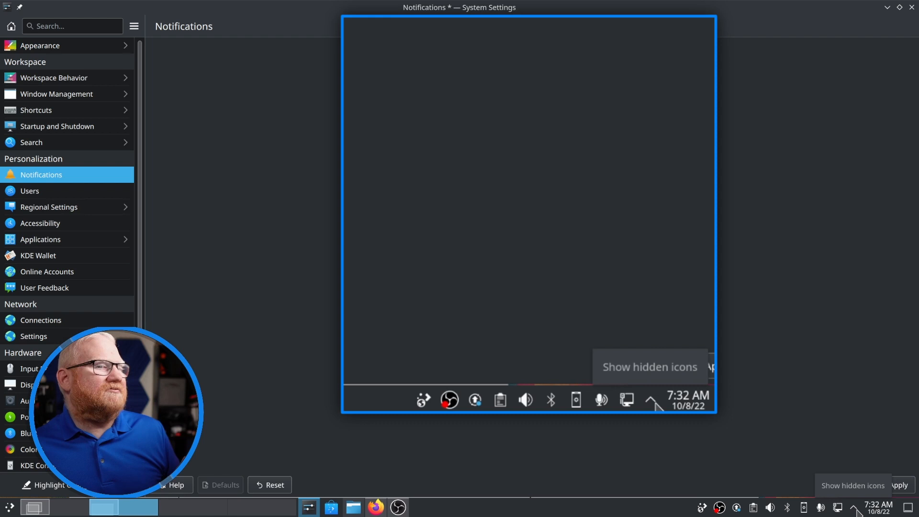
left_click(650, 400)
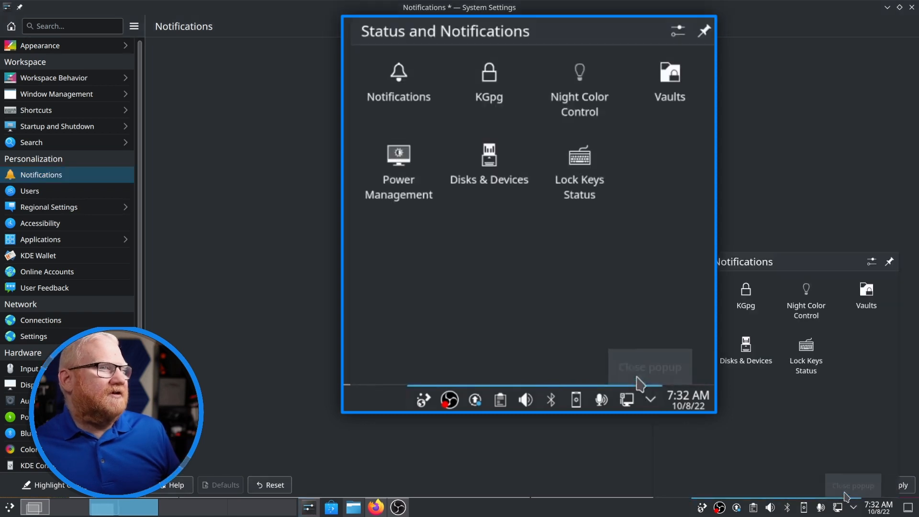
left_click(399, 82)
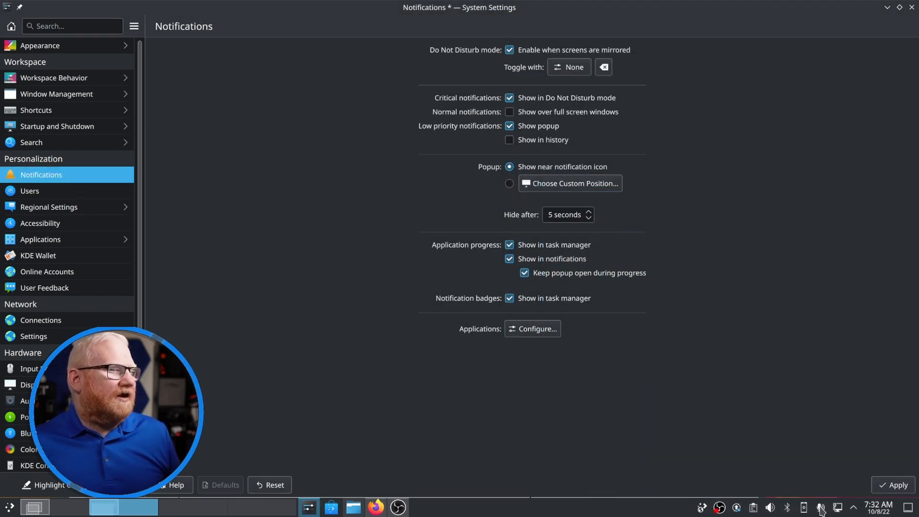
left_click(821, 507)
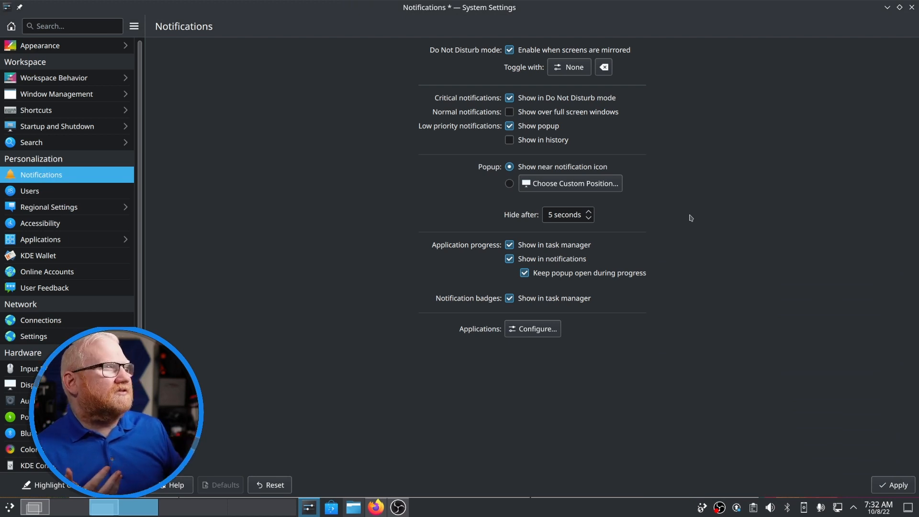
mouse_move(608, 212)
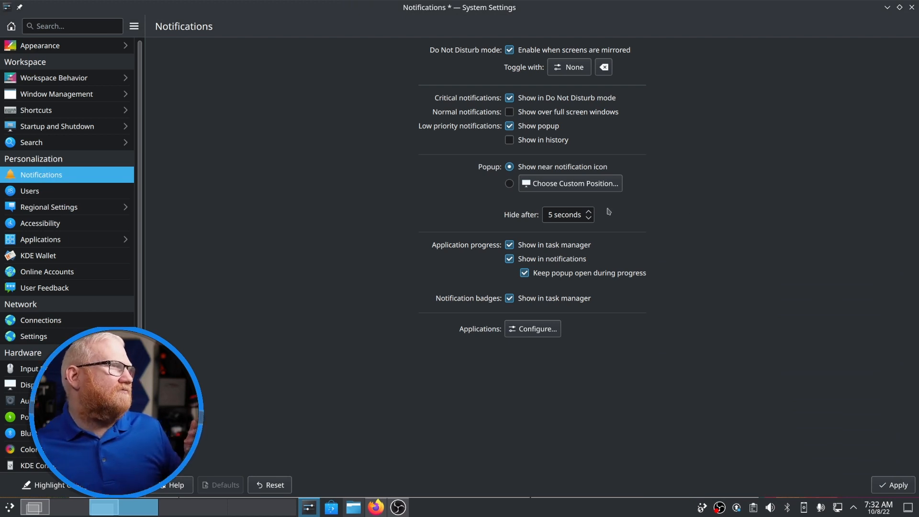
mouse_move(465, 98)
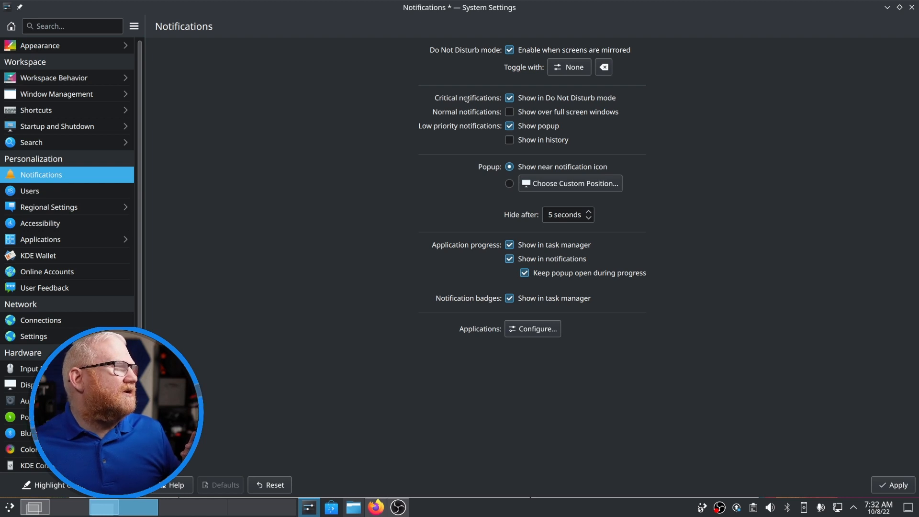
mouse_move(565, 102)
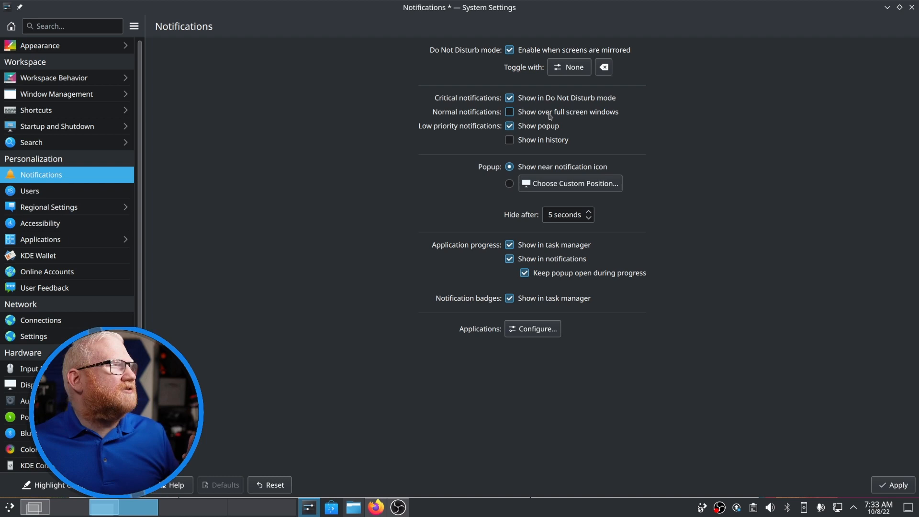
mouse_move(573, 116)
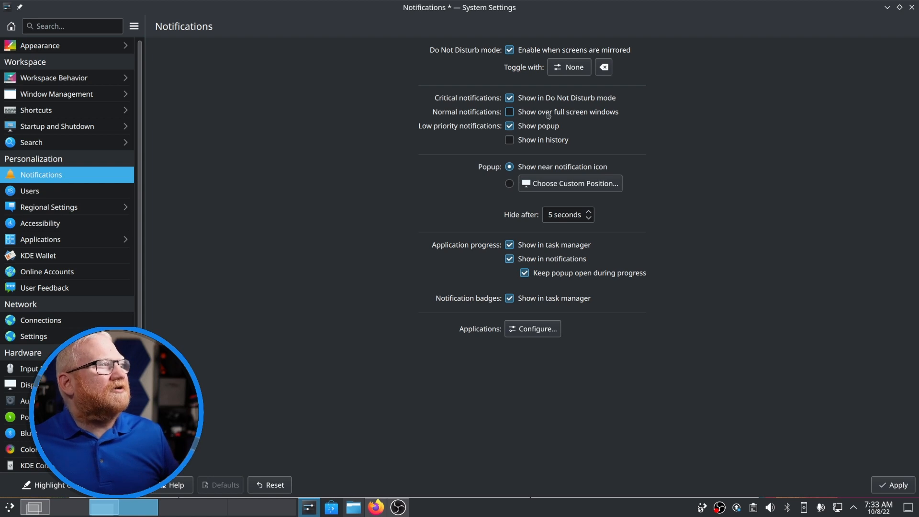
mouse_move(555, 119)
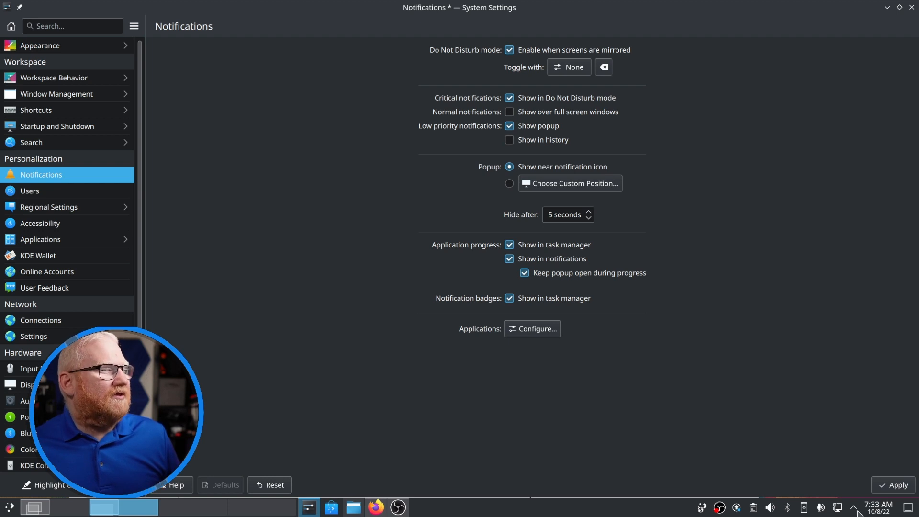
left_click(838, 507)
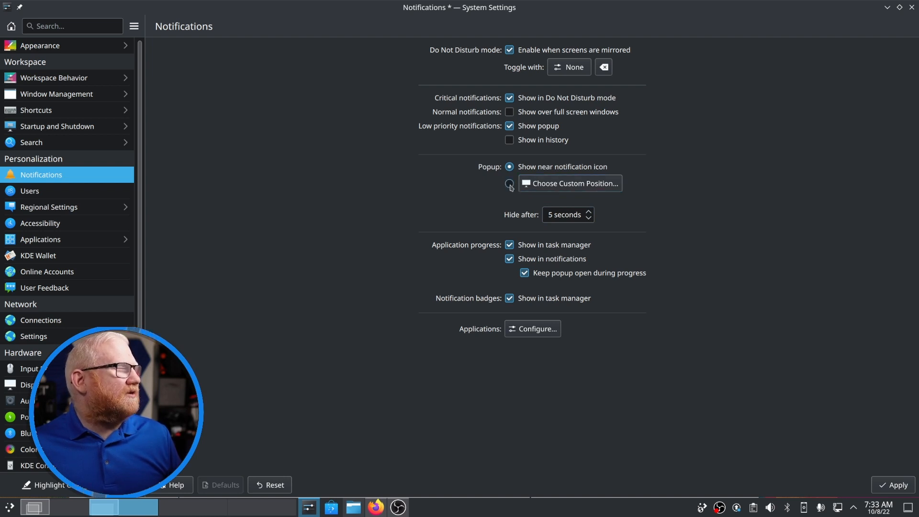
left_click(569, 184)
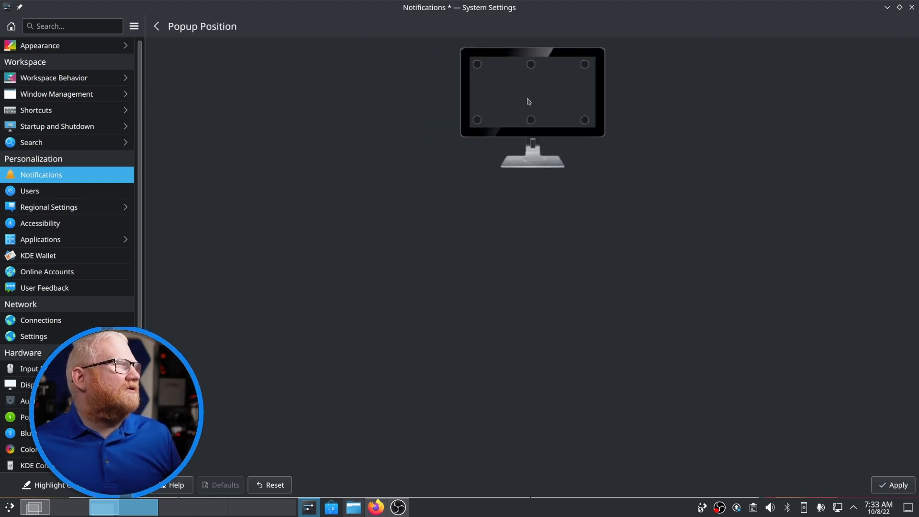
left_click(531, 64)
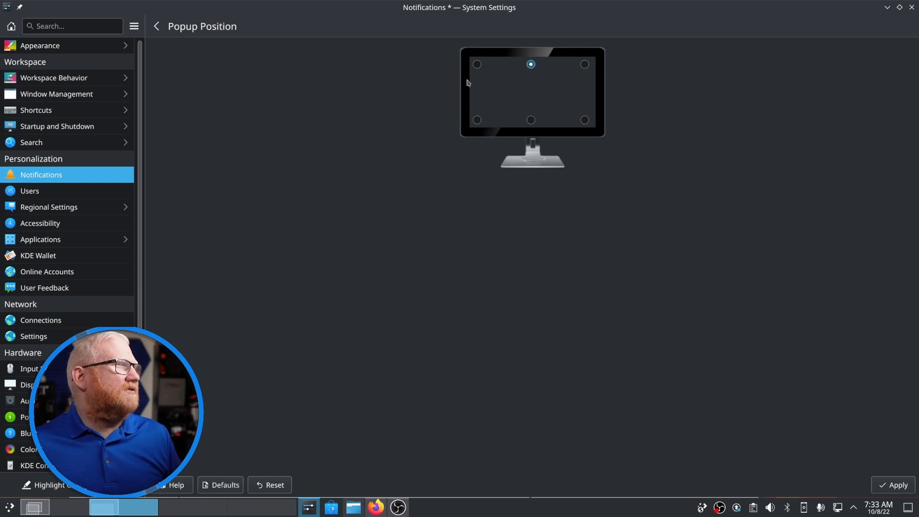
left_click(156, 27)
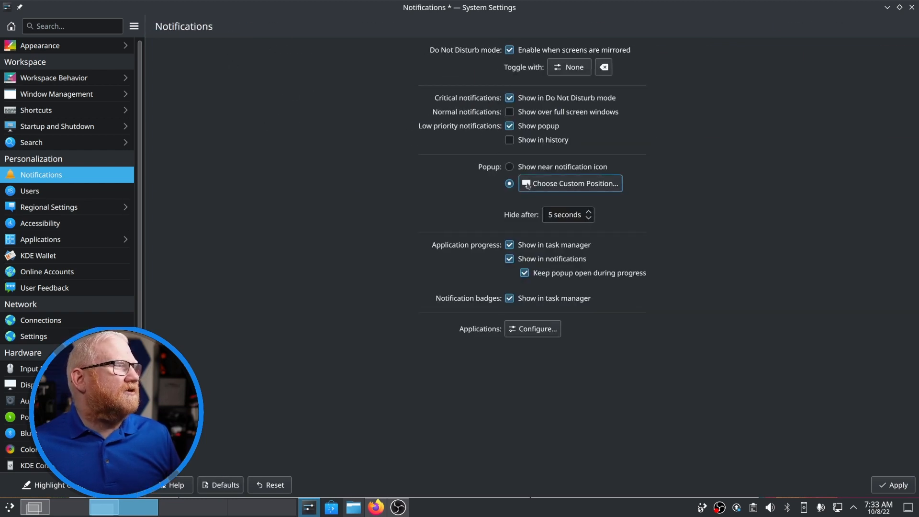
left_click(569, 184)
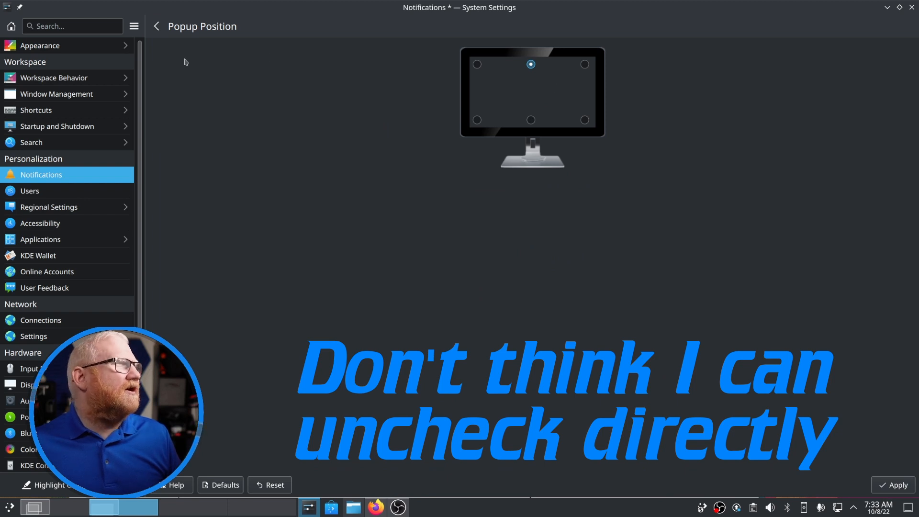
left_click(156, 27)
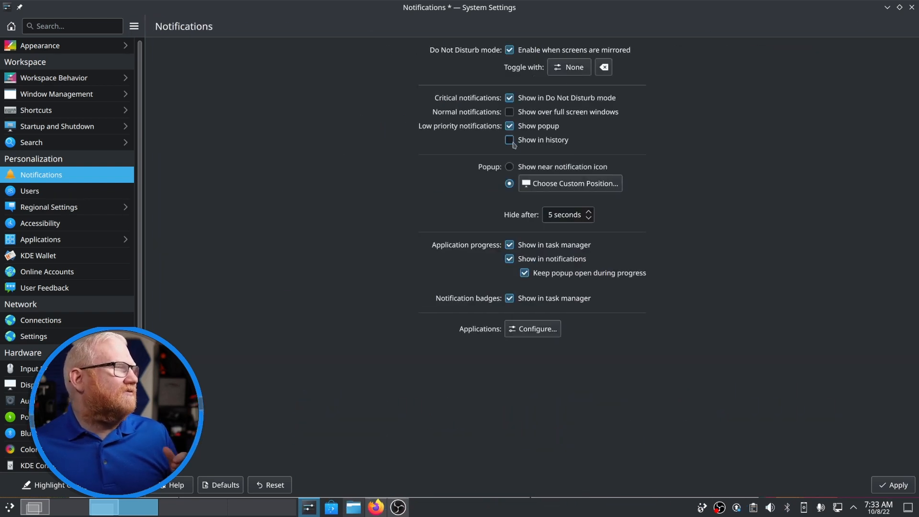
left_click(509, 166)
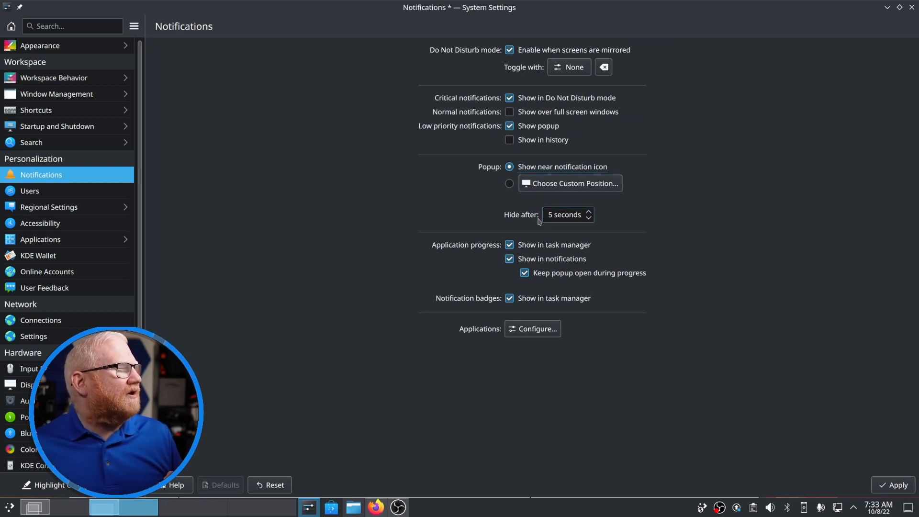
left_click(567, 214)
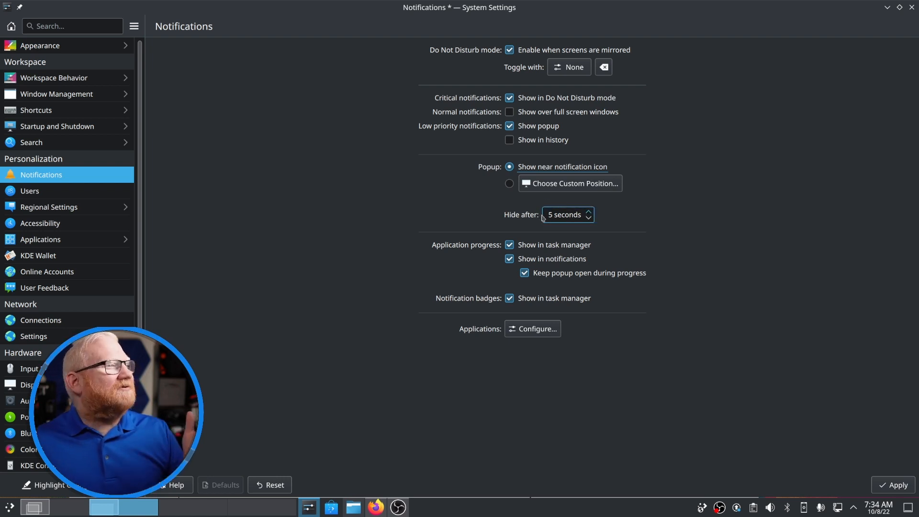
left_click(565, 214)
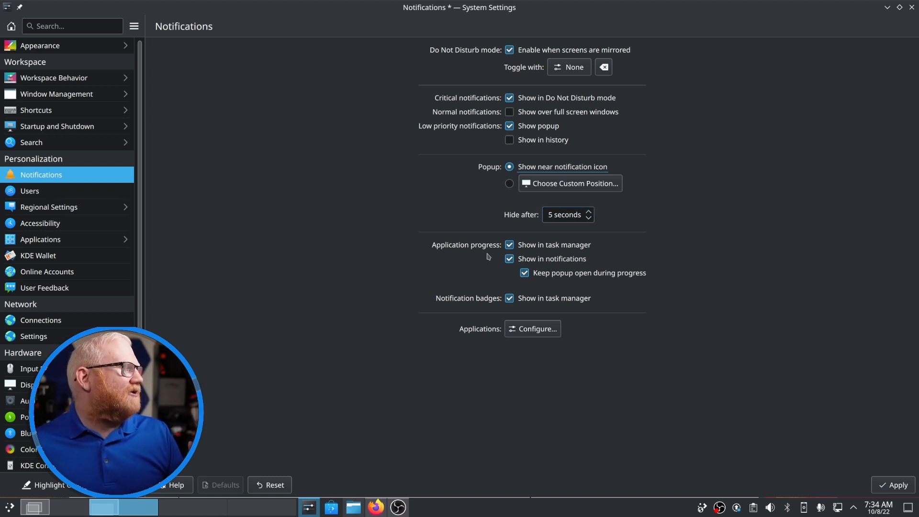
mouse_move(553, 252)
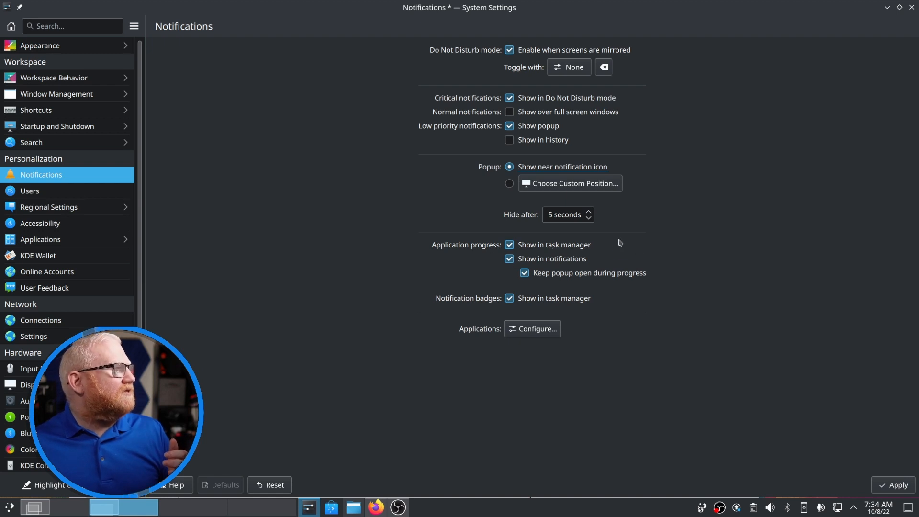
mouse_move(549, 266)
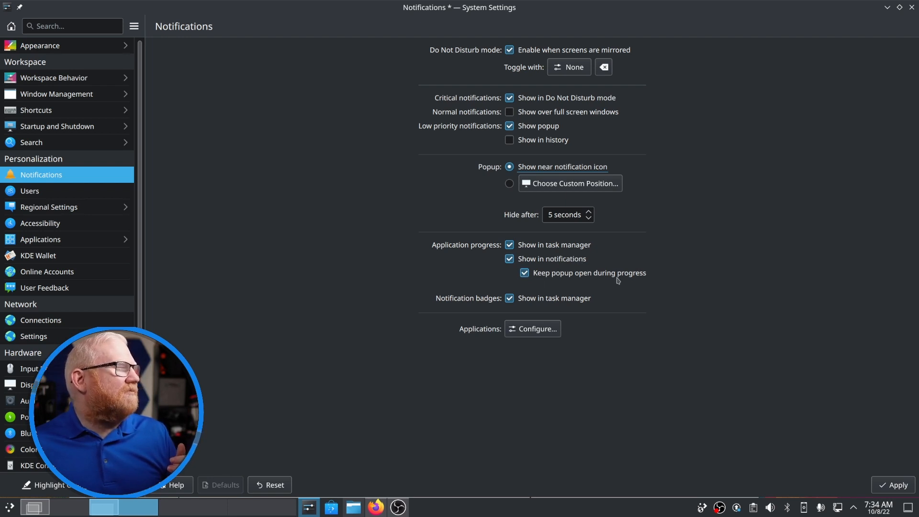
mouse_move(576, 281)
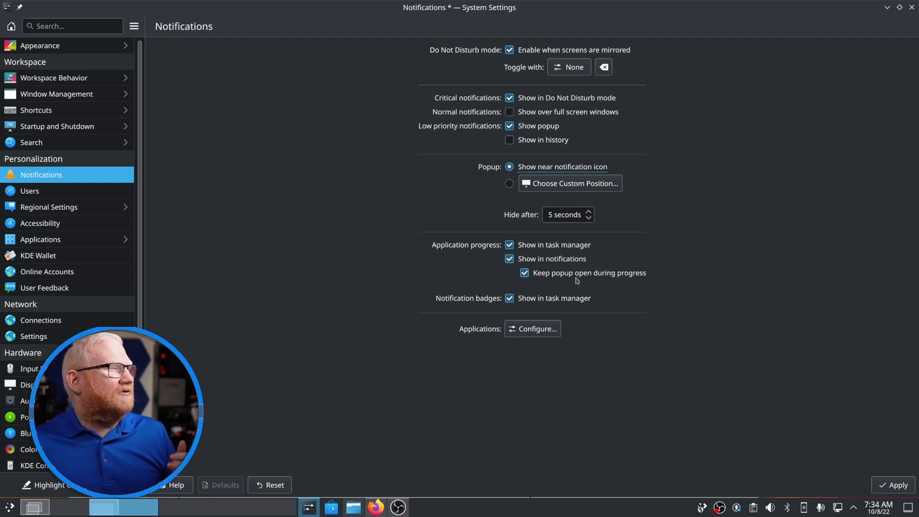
mouse_move(615, 281)
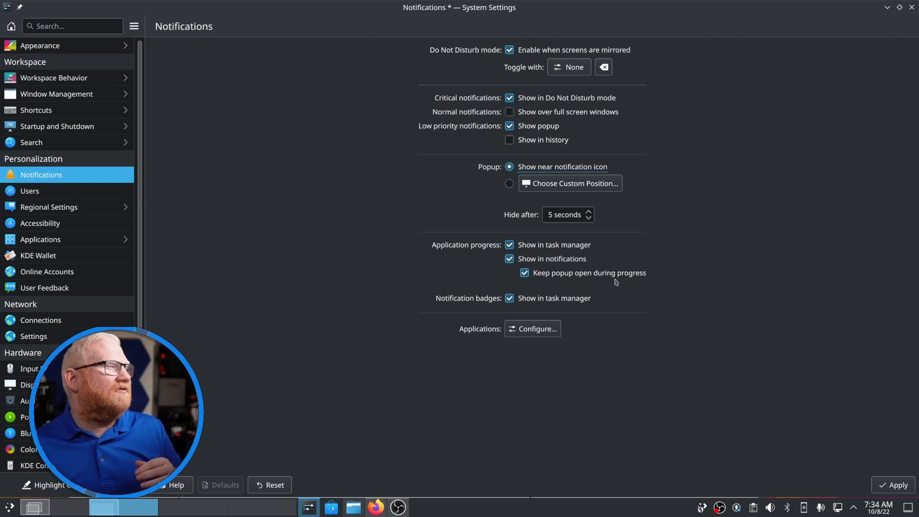
mouse_move(832, 481)
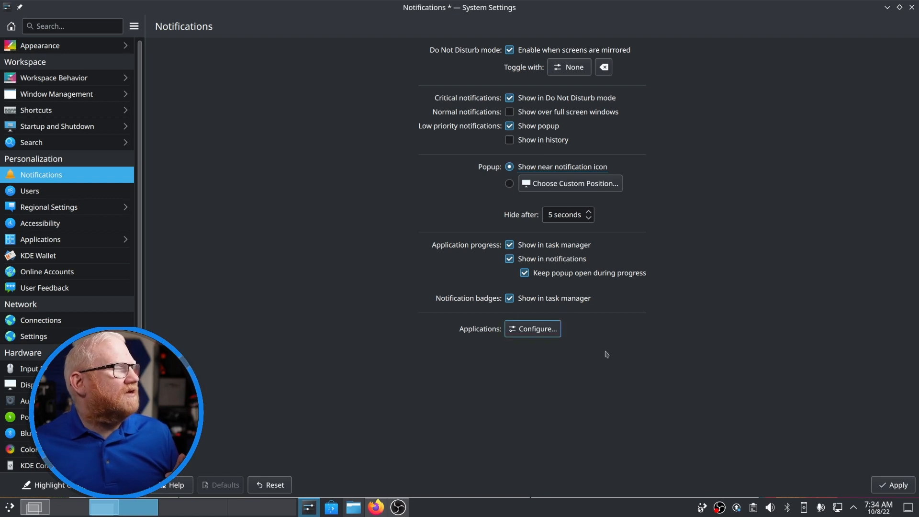
mouse_move(703, 507)
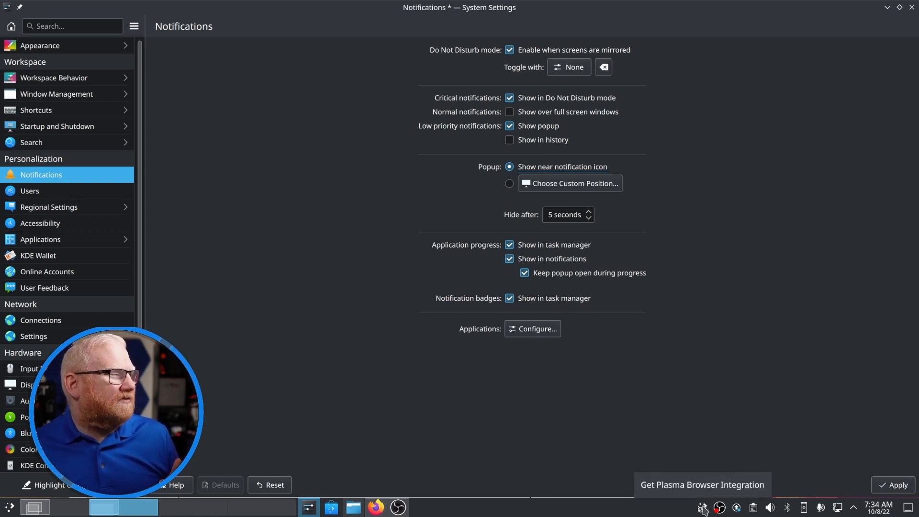
mouse_move(743, 507)
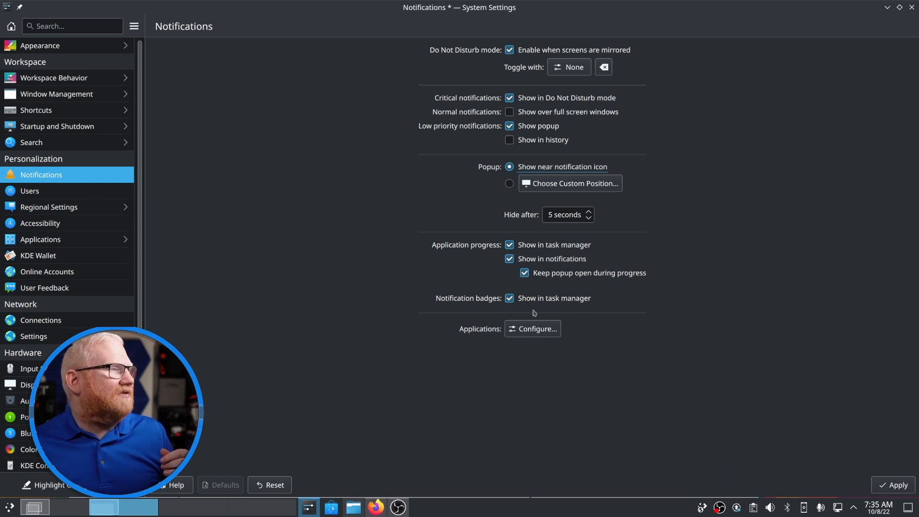
mouse_move(526, 304)
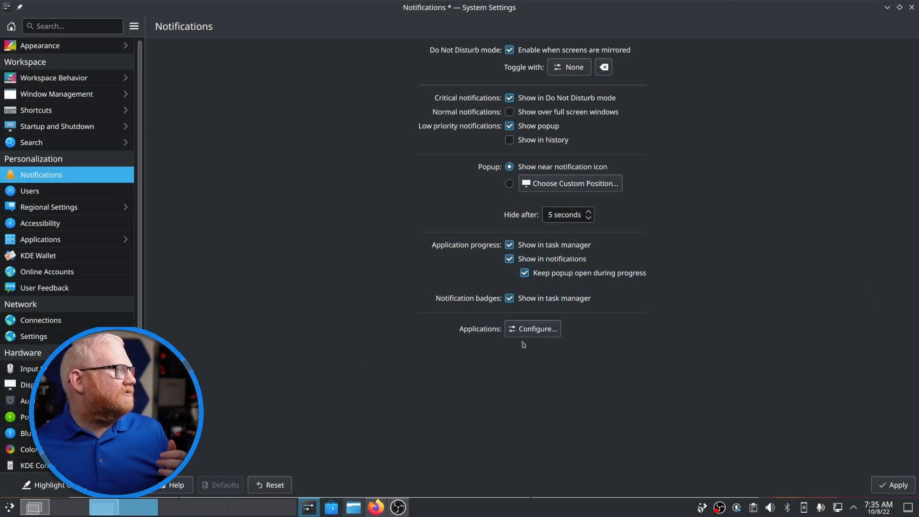
left_click(531, 328)
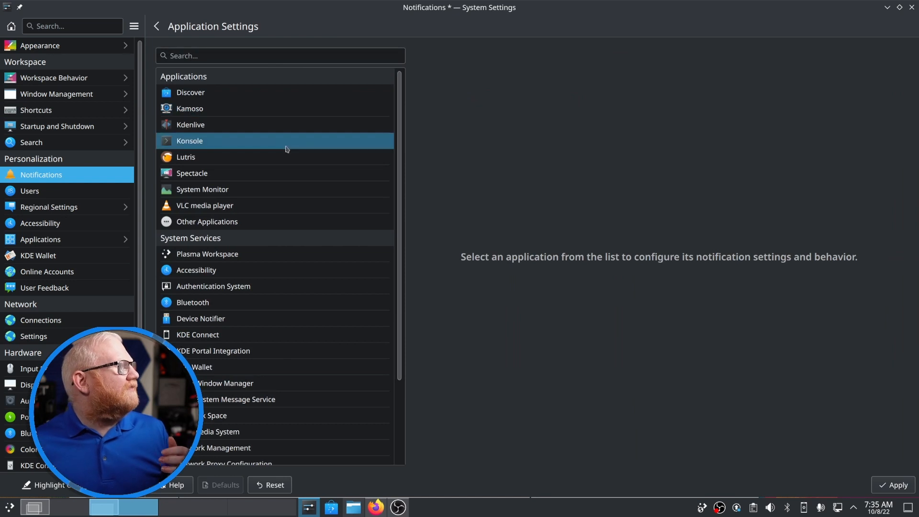
- Show Discover's notification options in the per-application settings
left_click(185, 156)
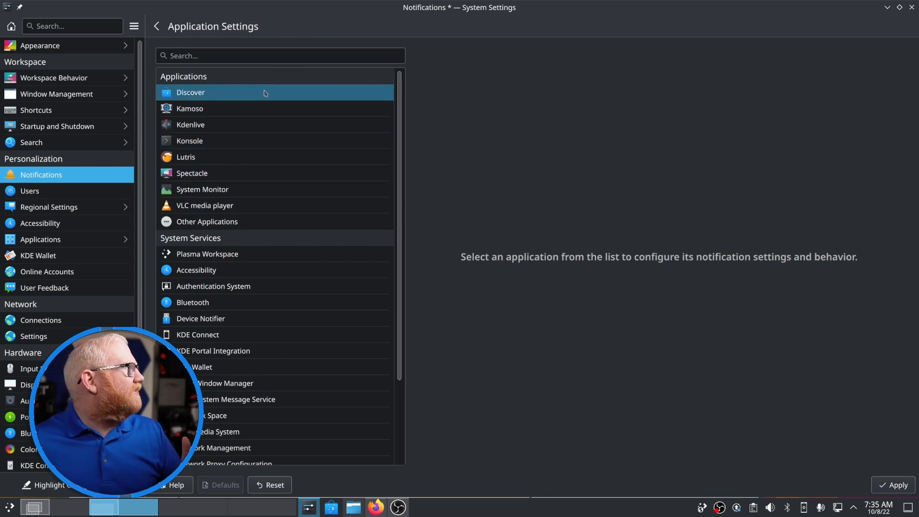
left_click(190, 92)
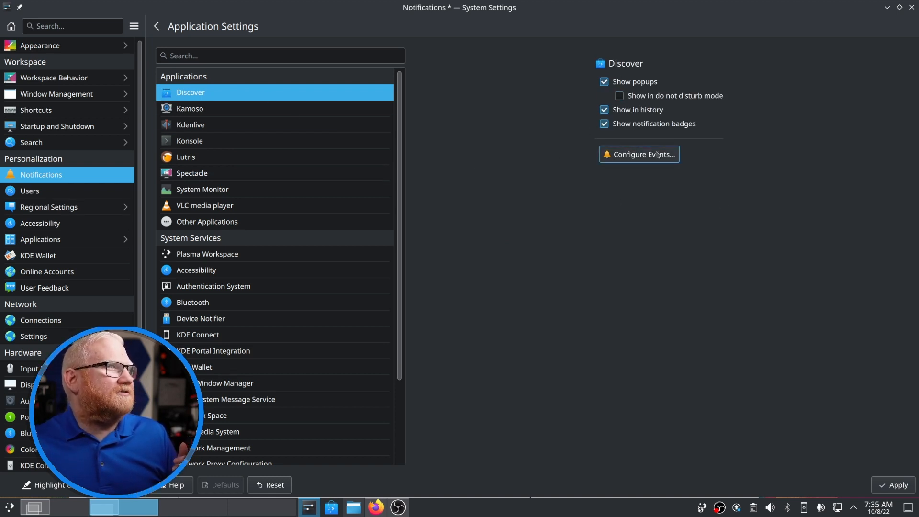
mouse_move(743, 511)
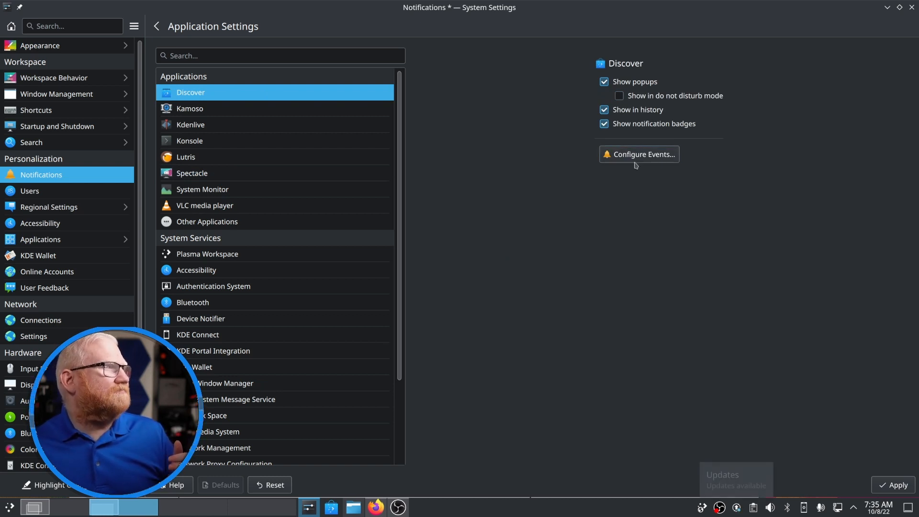
- Review Discover's events (Successful Offline Update, Repair Started) and close the list unchanged
left_click(639, 154)
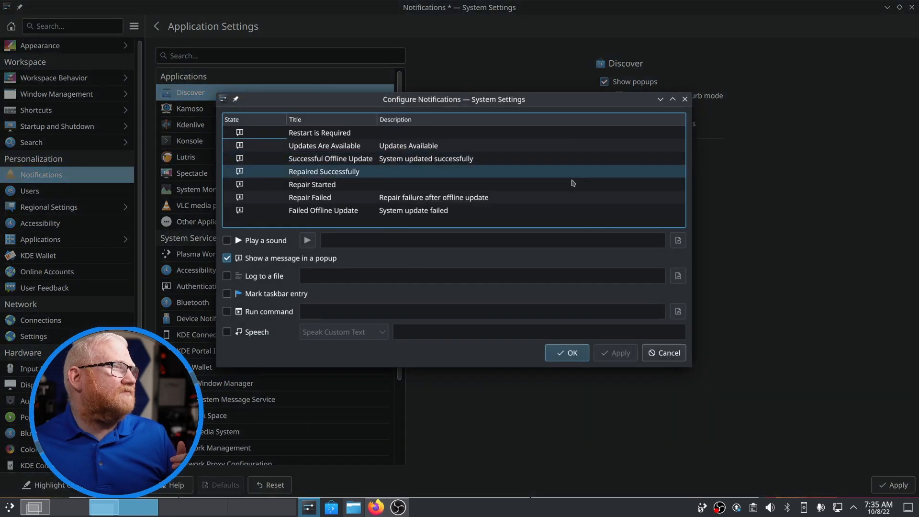
left_click(330, 159)
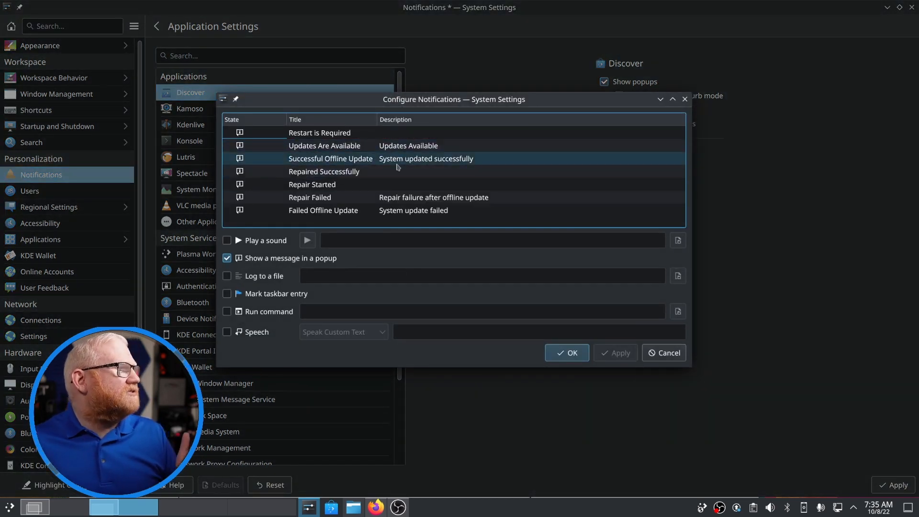
left_click(313, 184)
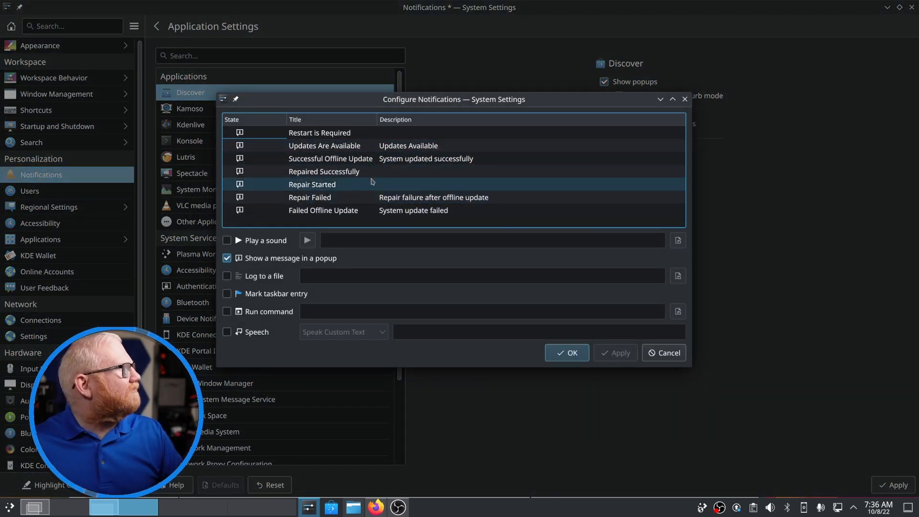
left_click(324, 172)
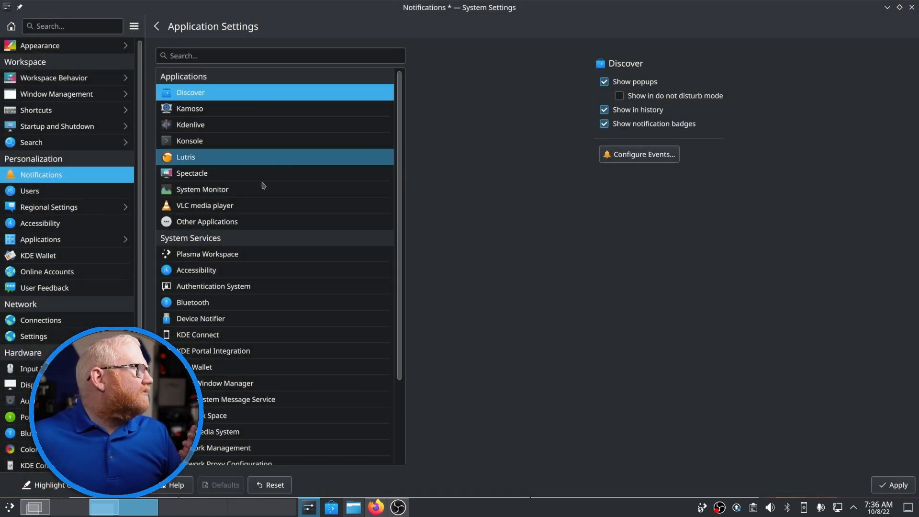
- Review KDE Portal Integration's events, including Screencasting failed, and cancel without changes
scroll("down", 3)
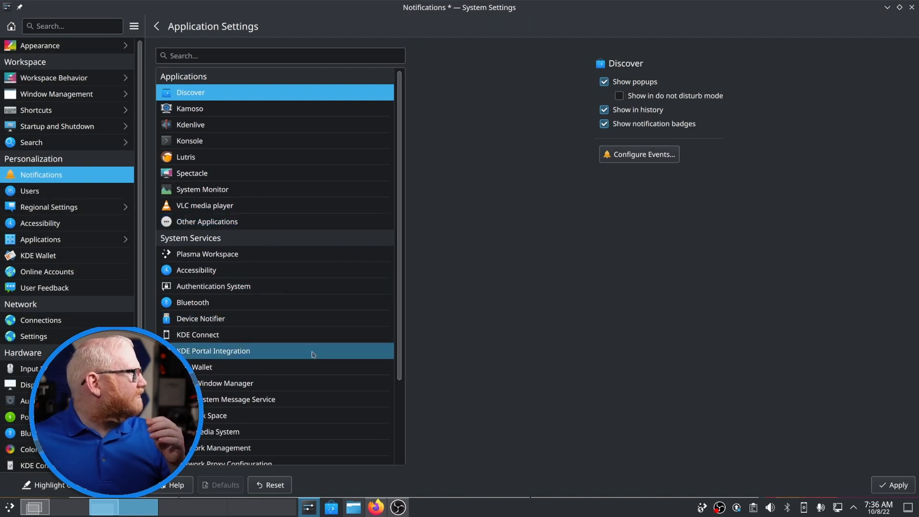
left_click(214, 351)
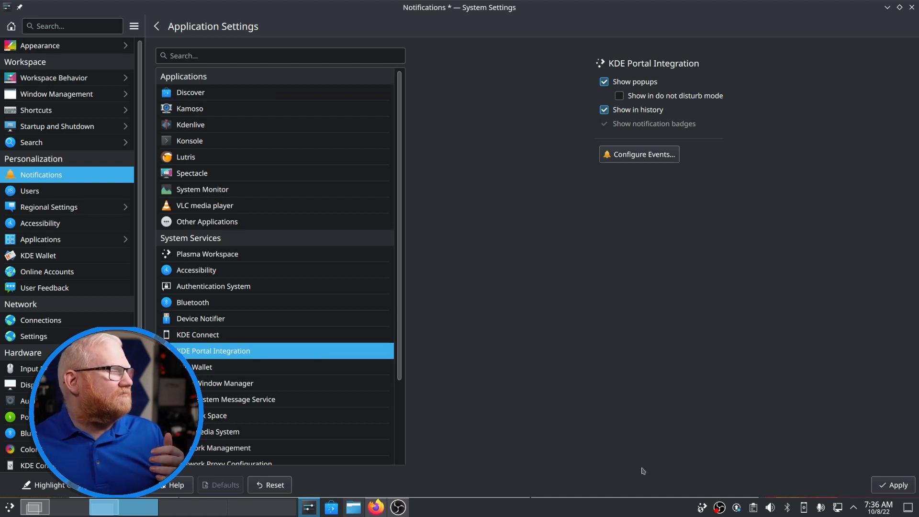
mouse_move(701, 508)
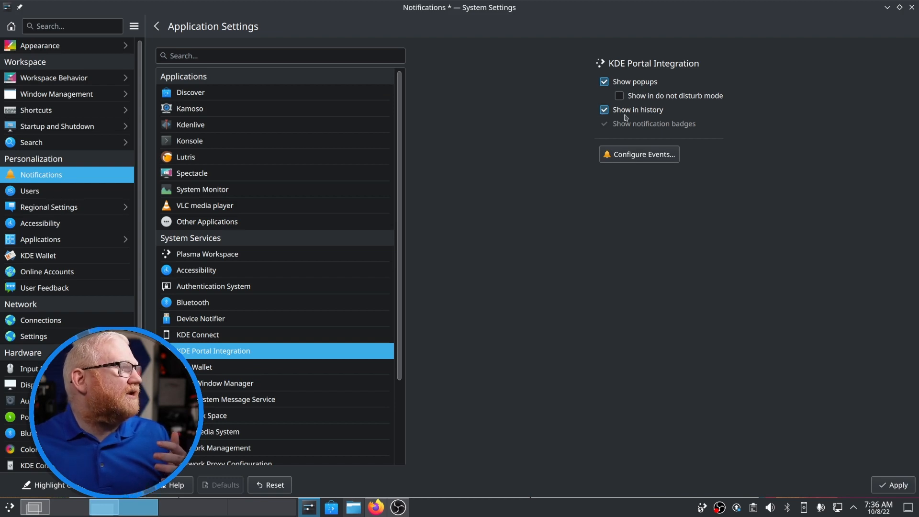
left_click(639, 154)
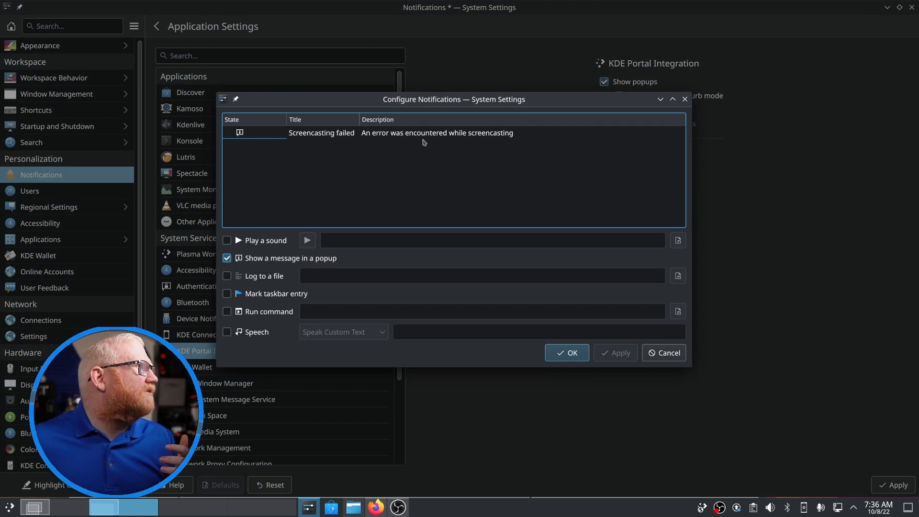
left_click(322, 132)
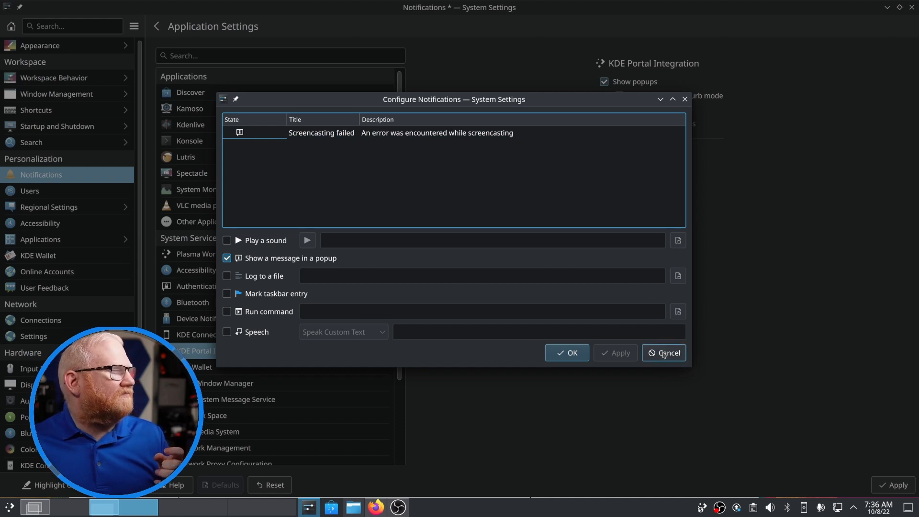
left_click(663, 352)
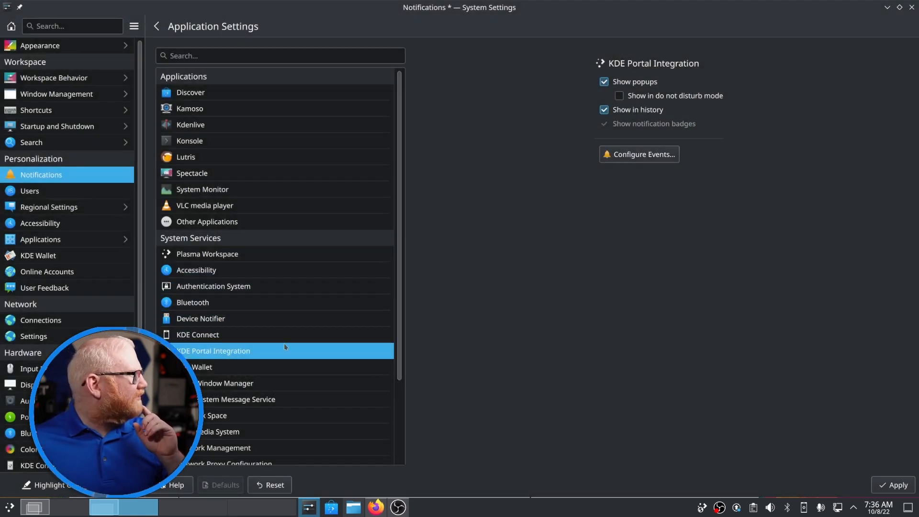
- Show Device Notifier's notification options and its Configure Events list
left_click(200, 318)
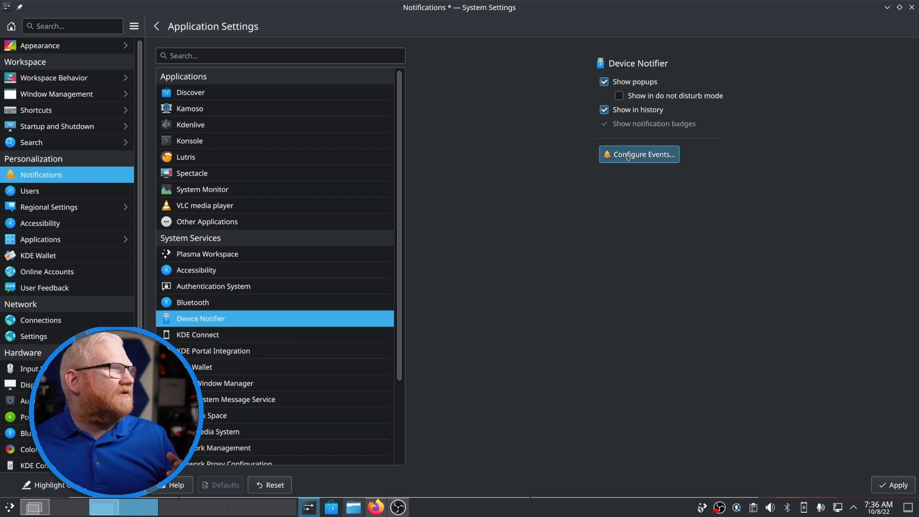
left_click(638, 154)
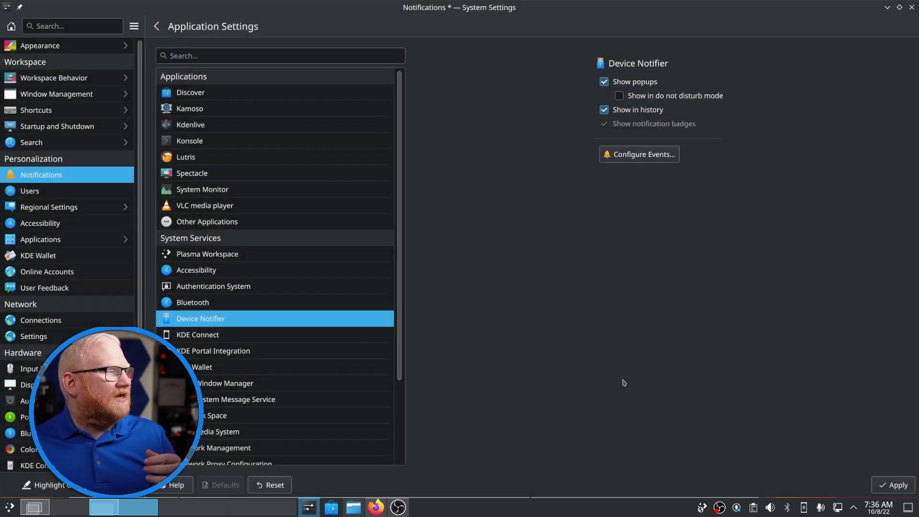
mouse_move(562, 63)
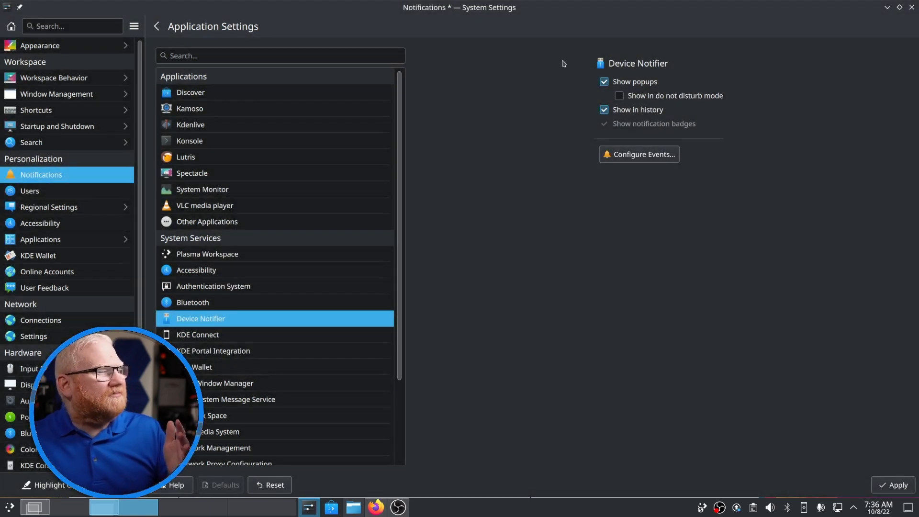